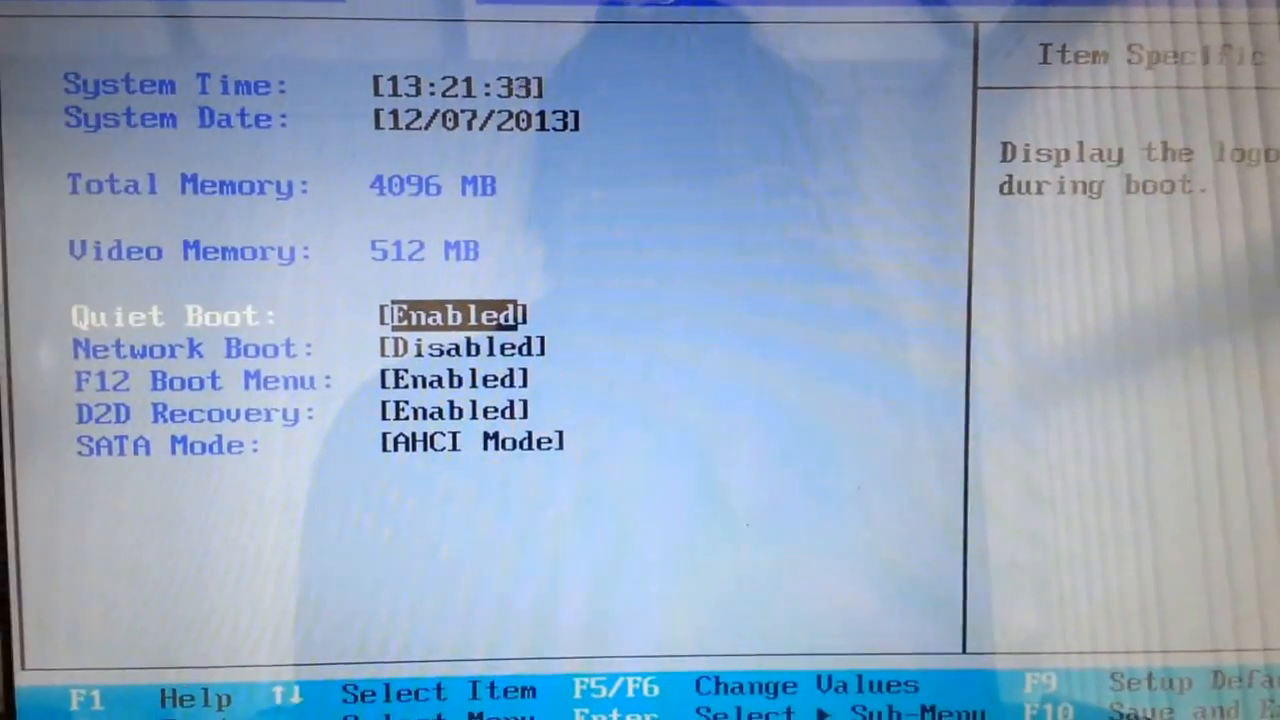
# Move to Exit Saving Changes to bring up the save-and-exit confirmation.
pyautogui.press('Down')
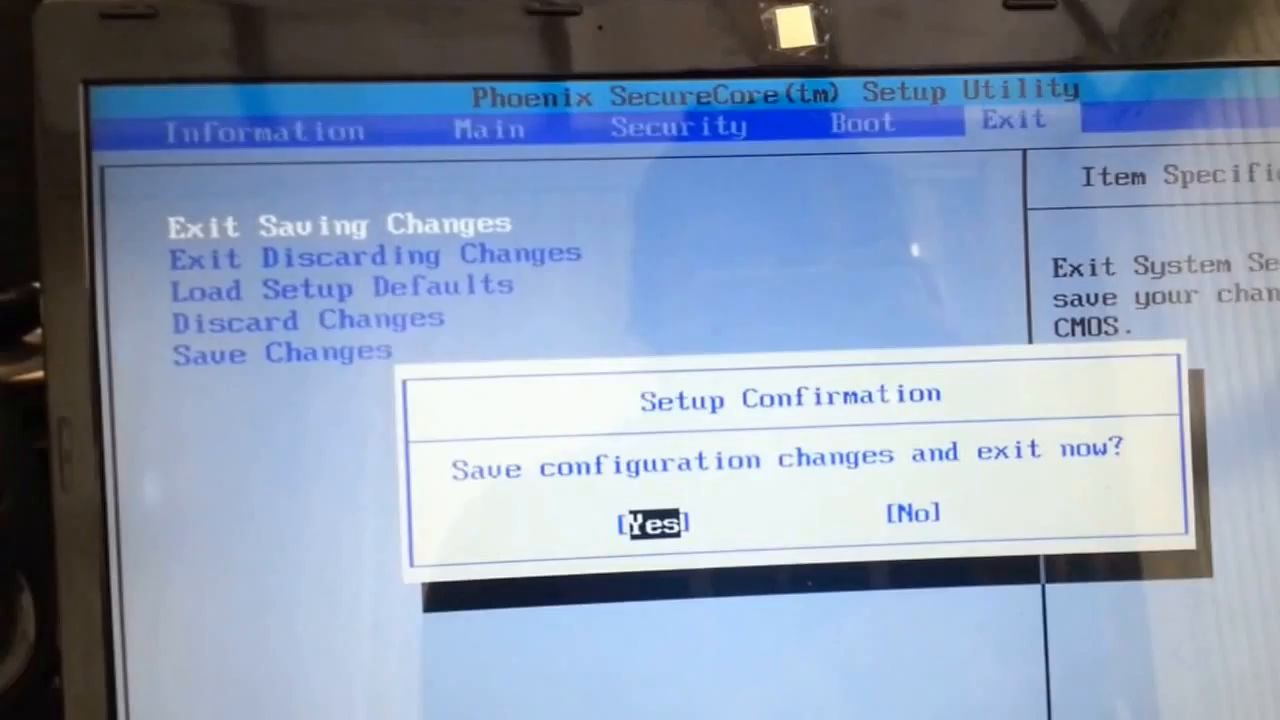
# Start a Custom (Windows only) install onto Drive 0's 58.7 GB unallocated space.
pyautogui.click(652, 520)
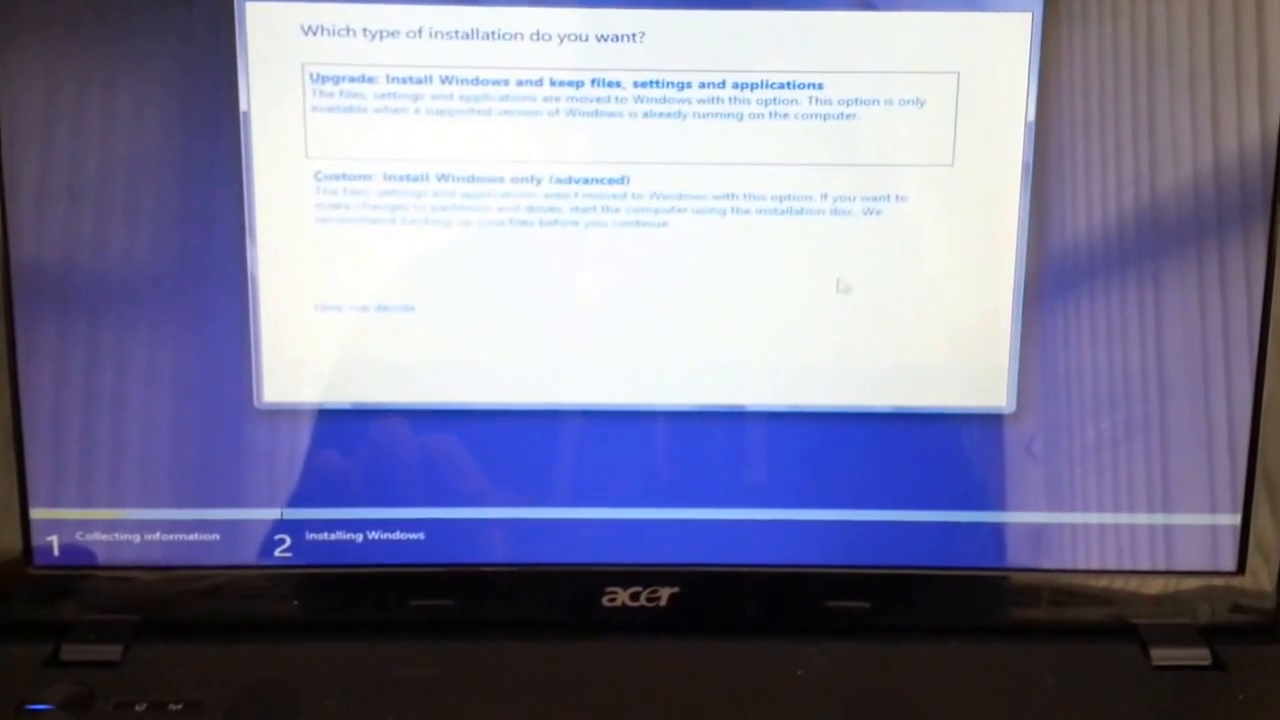
pyautogui.click(470, 178)
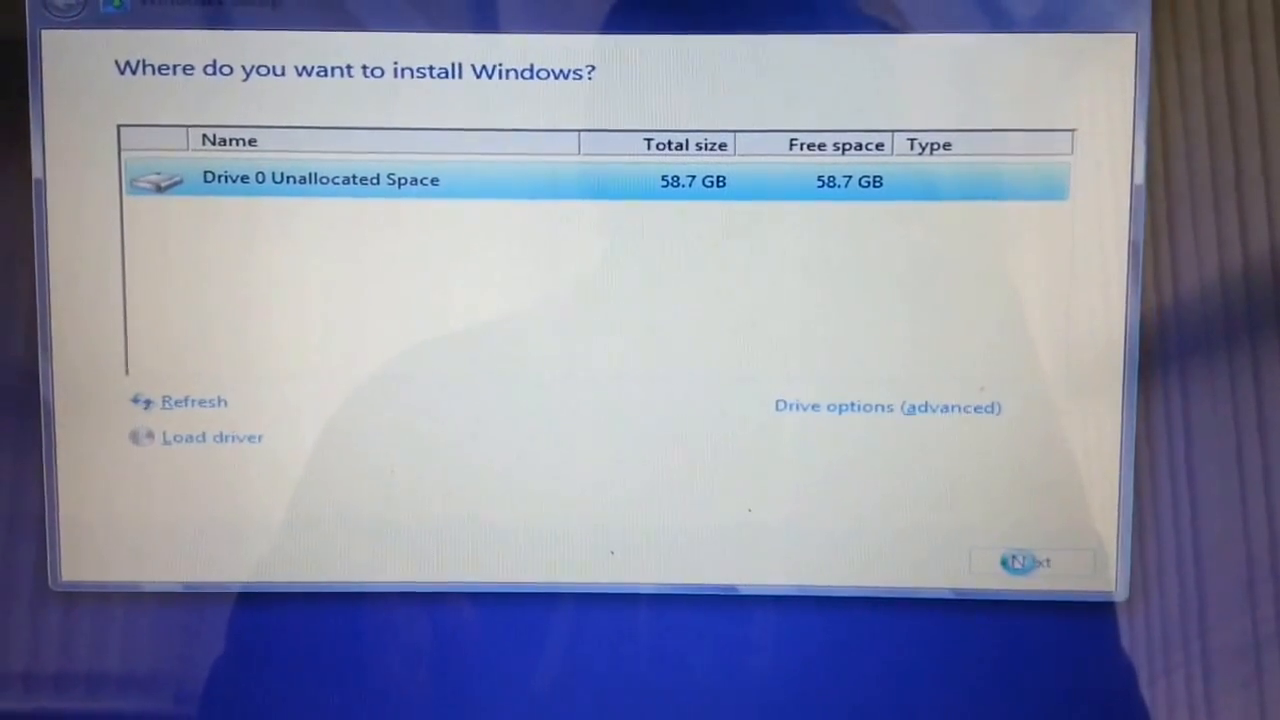
pyautogui.click(1032, 560)
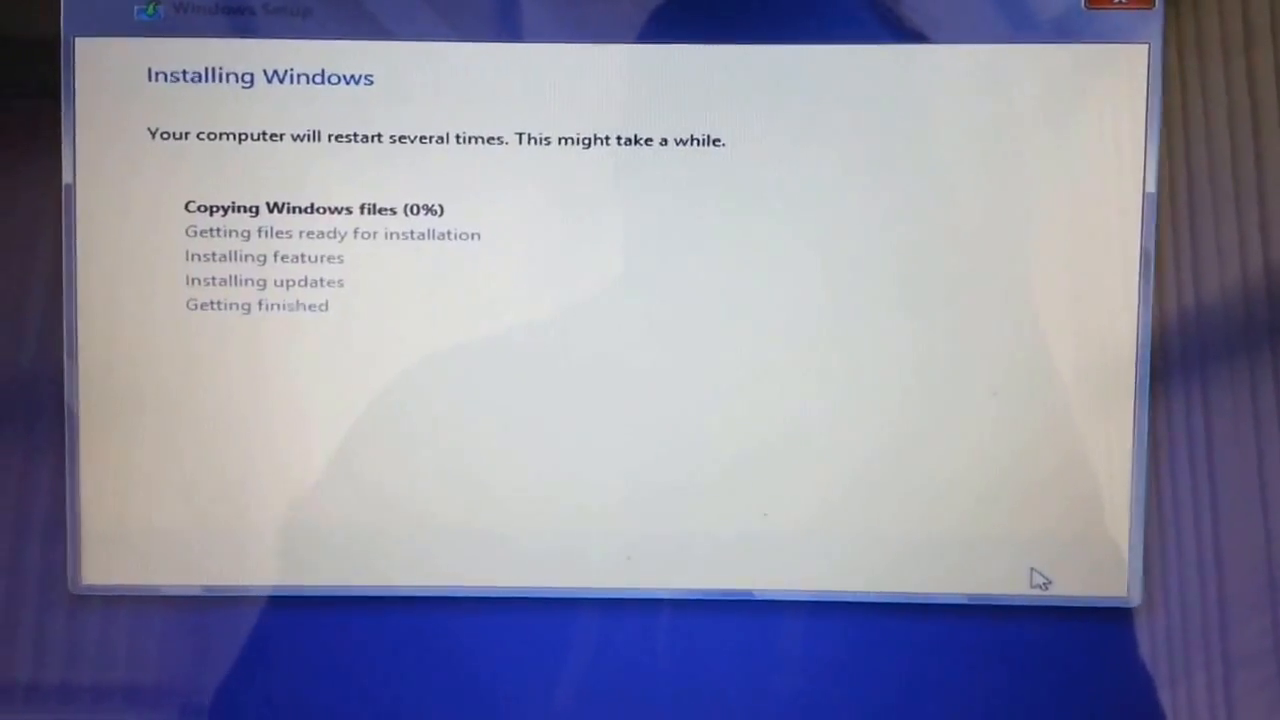